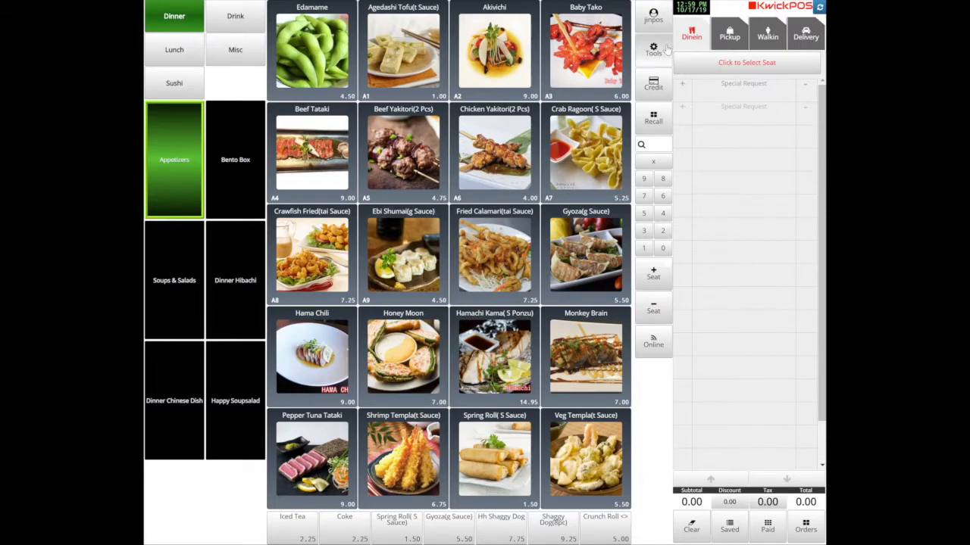
Leave the order screen for the back office's general settings with the table map.
left_click(653, 50)
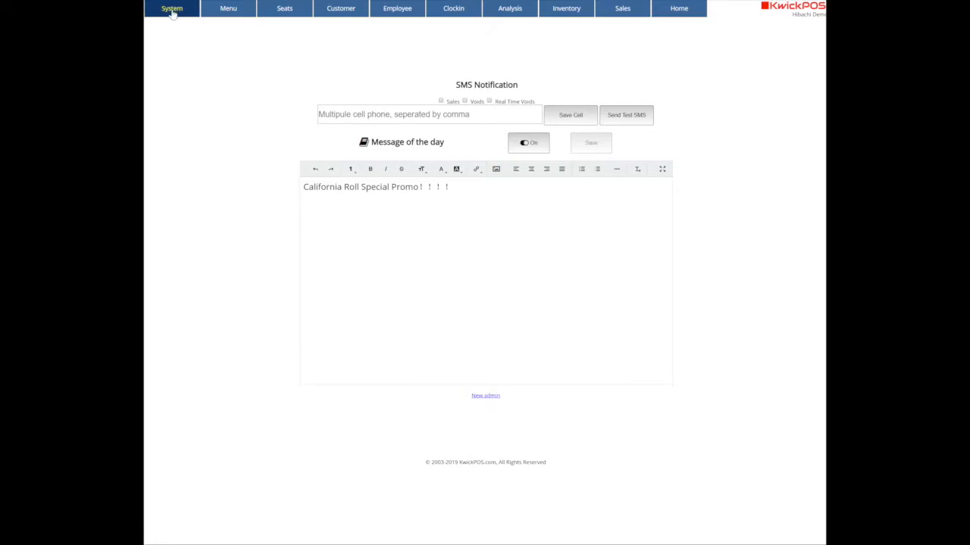
left_click(171, 8)
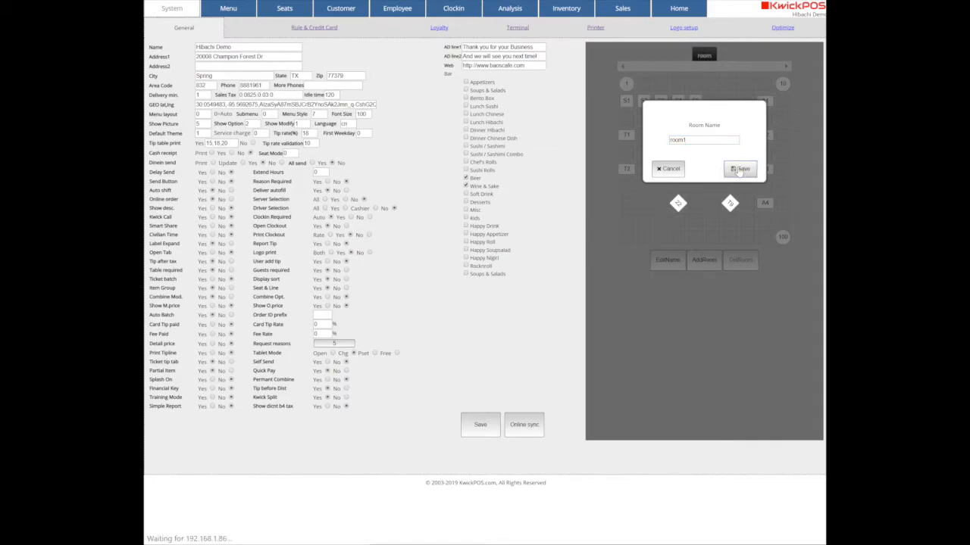
Save the new room as room1, then rename it to 'roomname'.
left_click(741, 168)
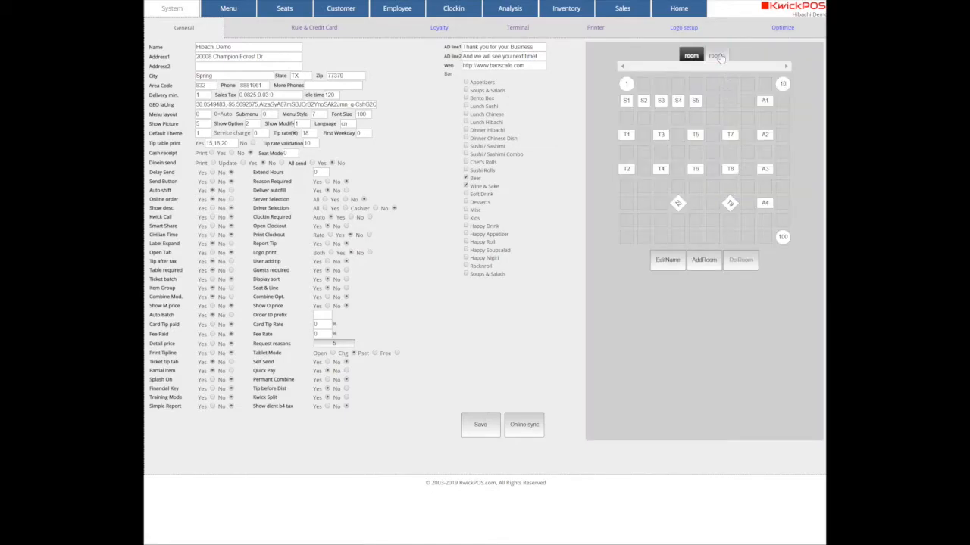
left_click(704, 260)
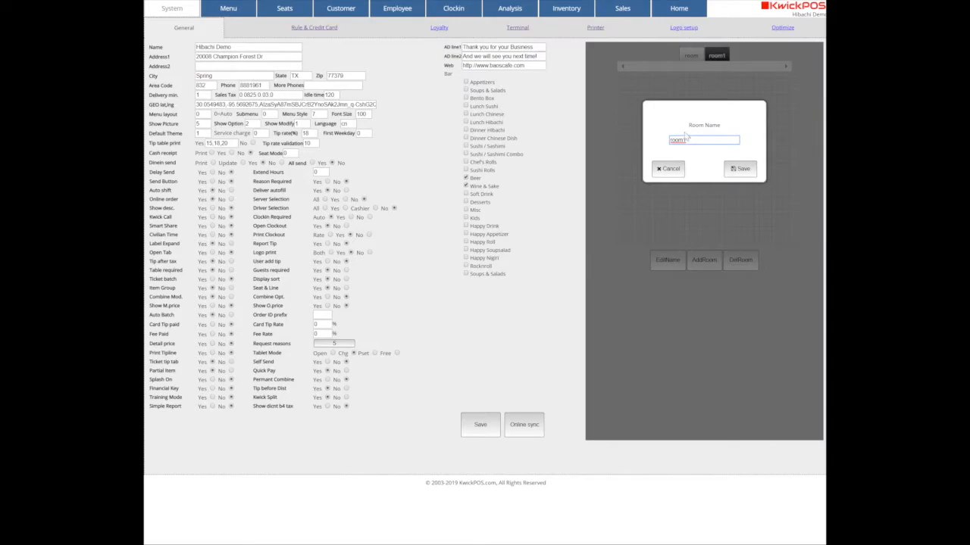
left_click(740, 168)
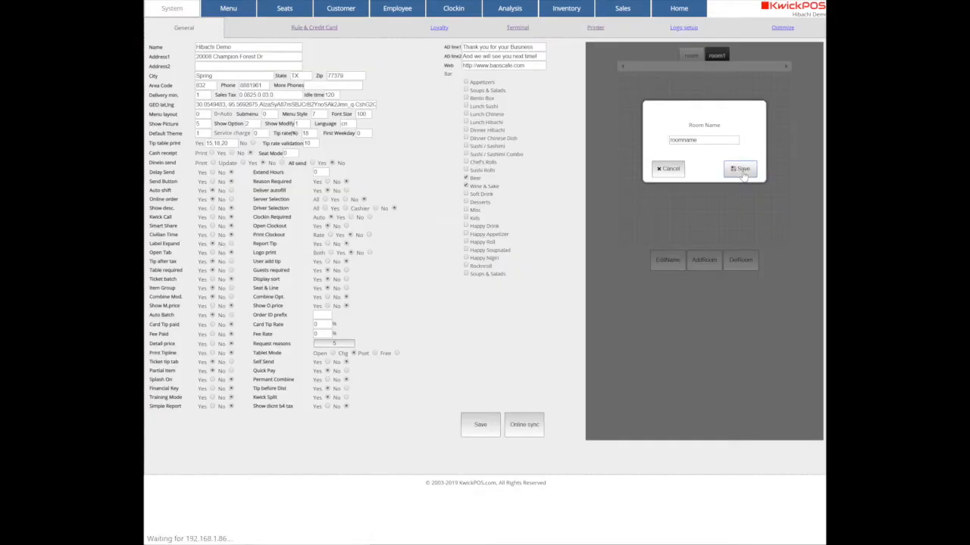
left_click(740, 169)
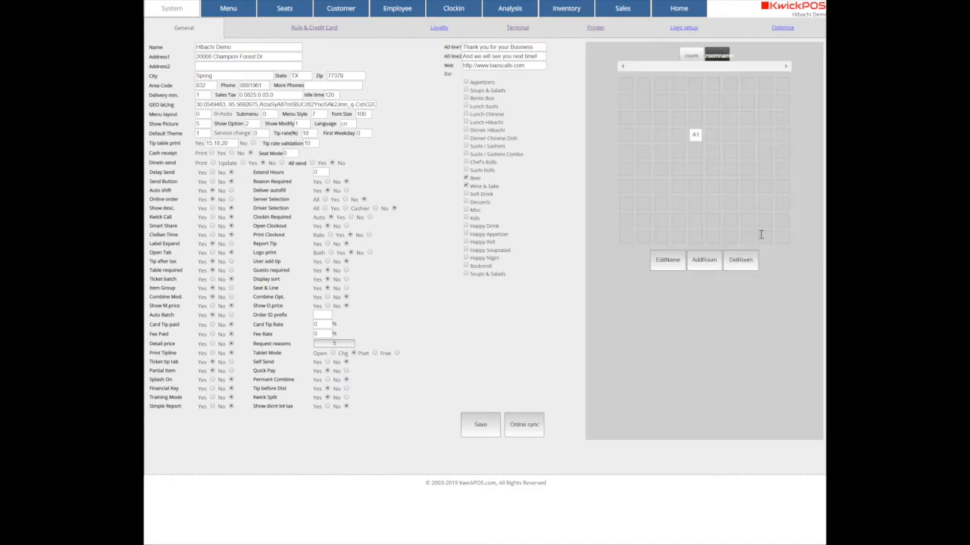
Add table 2 at an empty spot in 'roomname' and delete table A1.
left_click(695, 134)
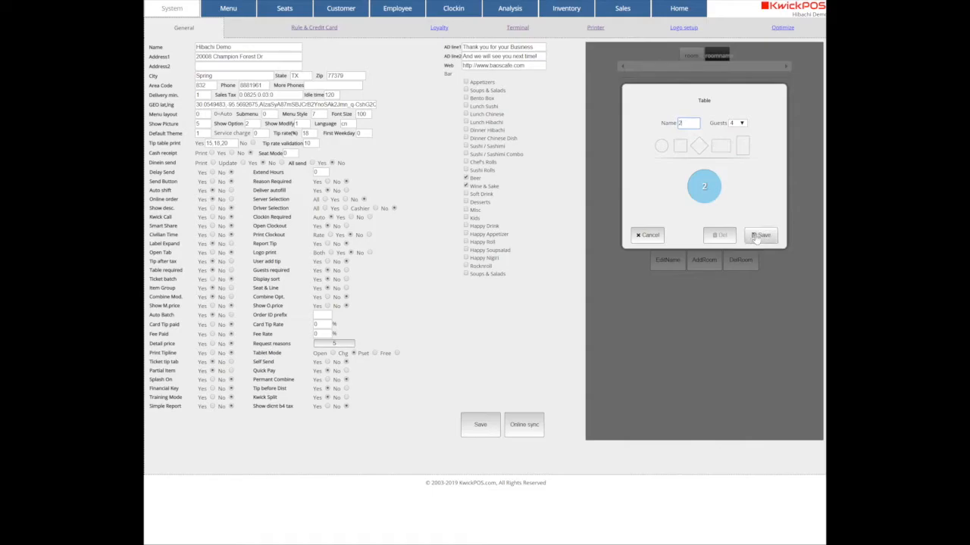
left_click(760, 235)
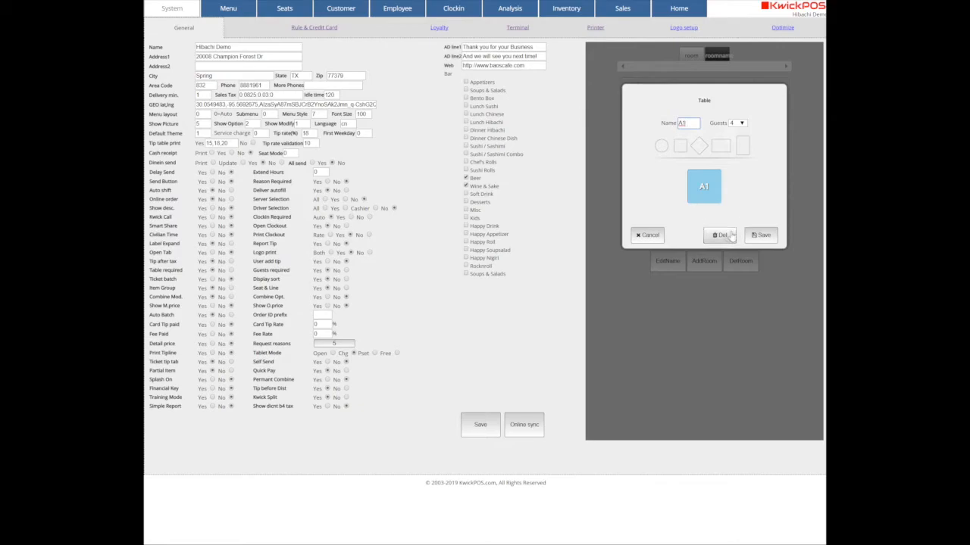
left_click(721, 235)
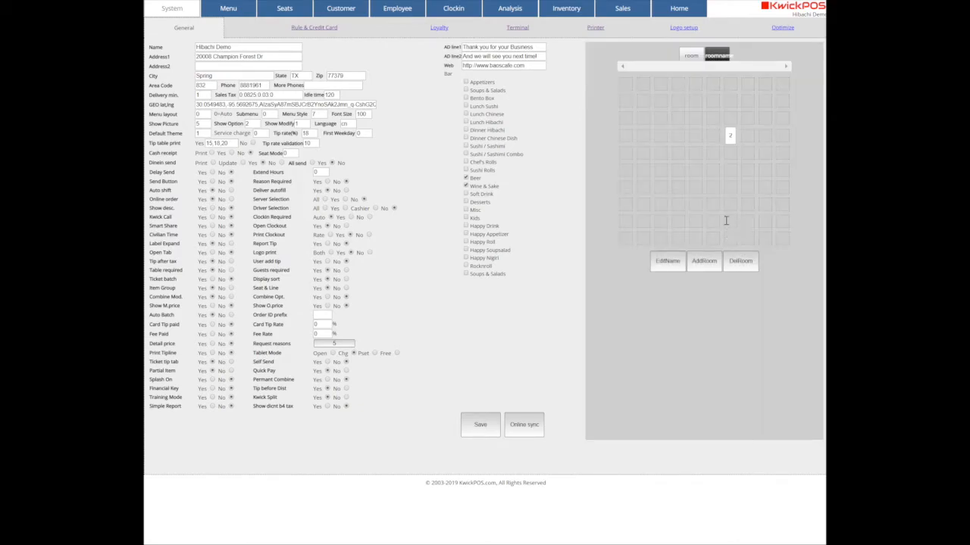
mouse_move(764, 96)
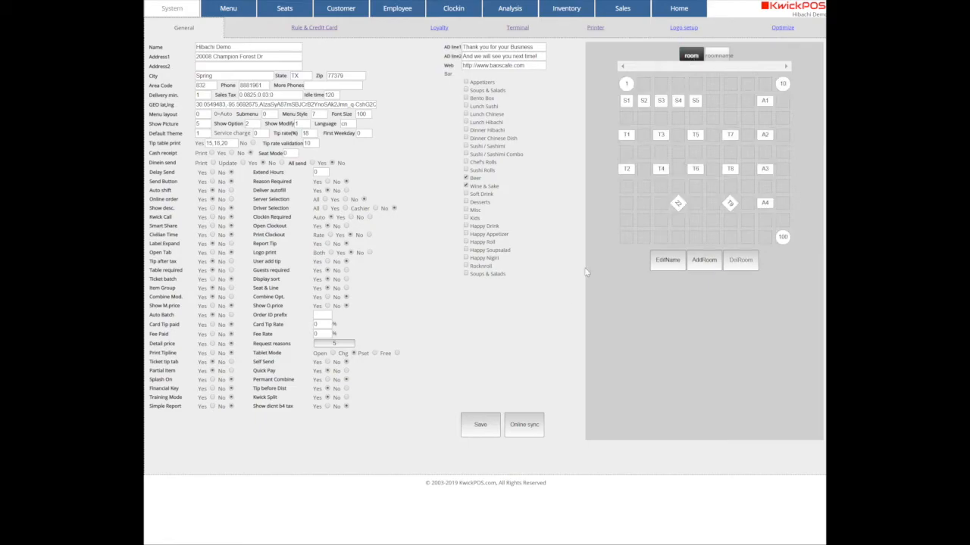
mouse_move(527, 381)
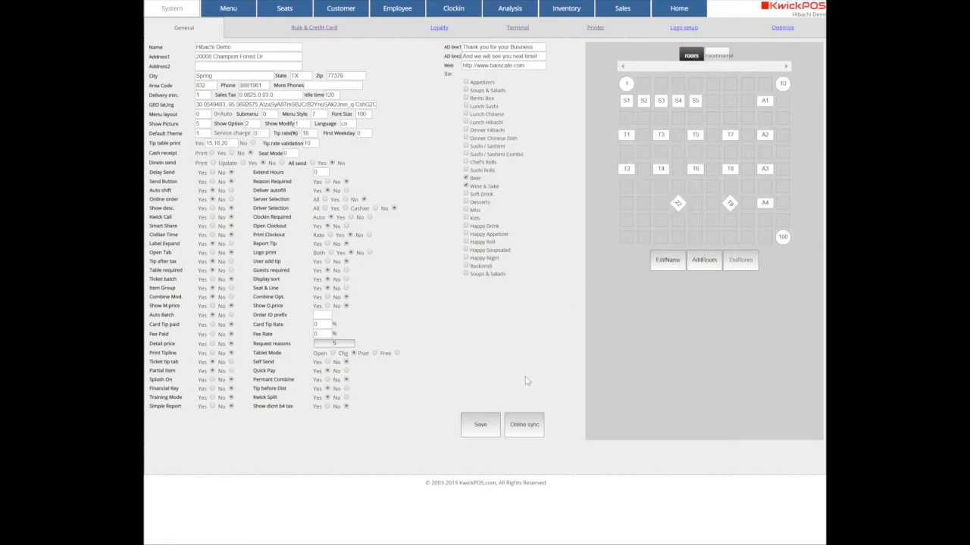